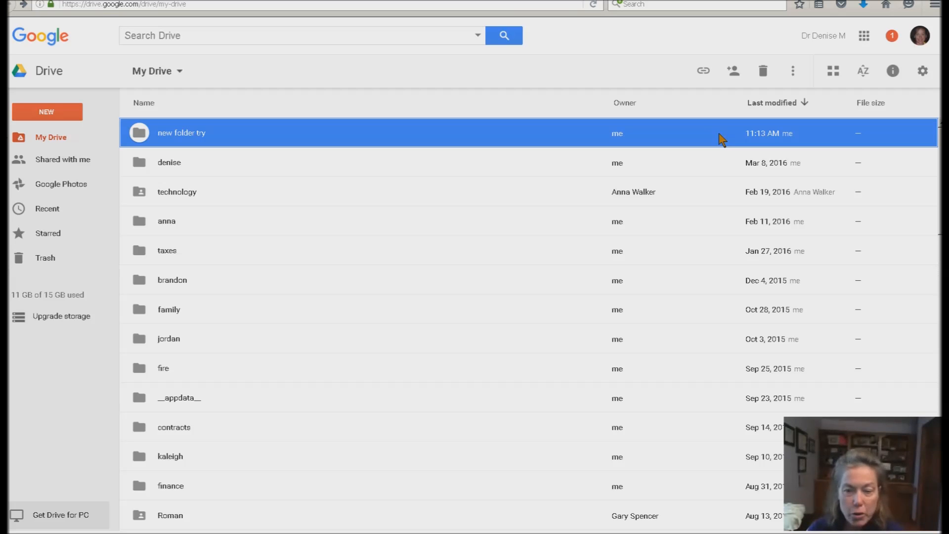
- Create a folder named 'my new folder' at the top level of My Drive via NEW > New folder
click(169, 162)
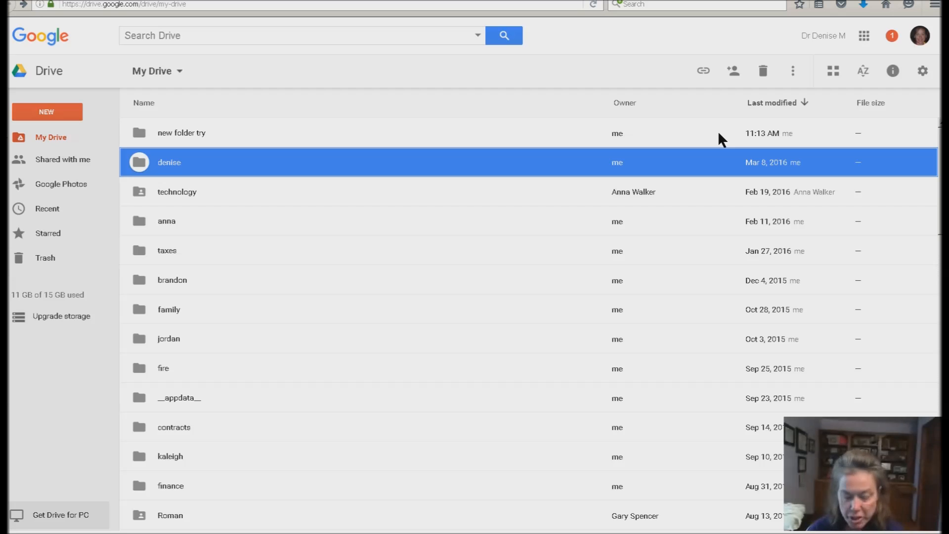
click(46, 112)
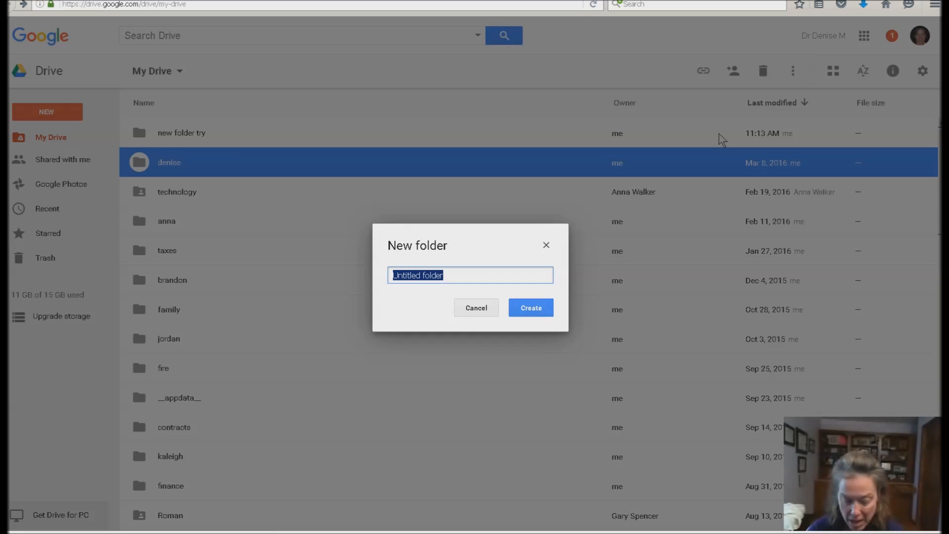
text(my new fo)
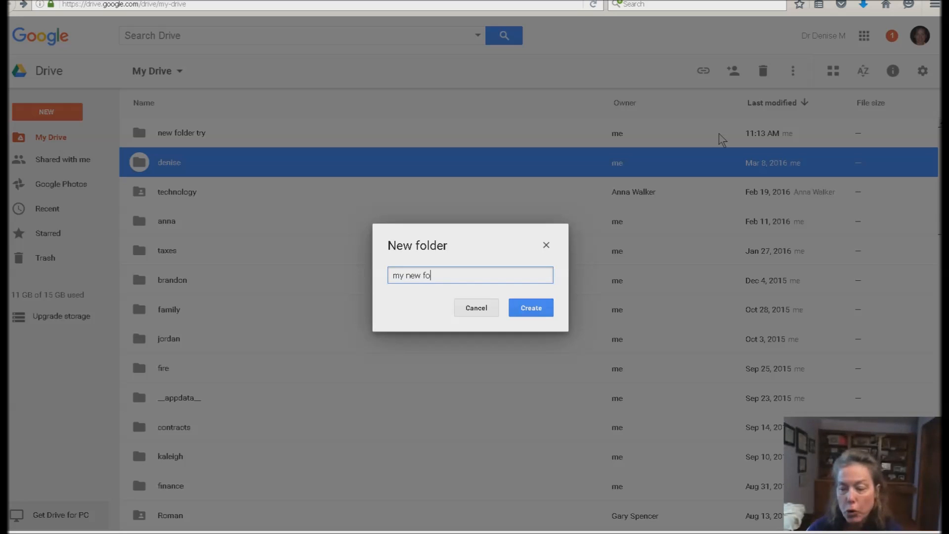
text(lder)
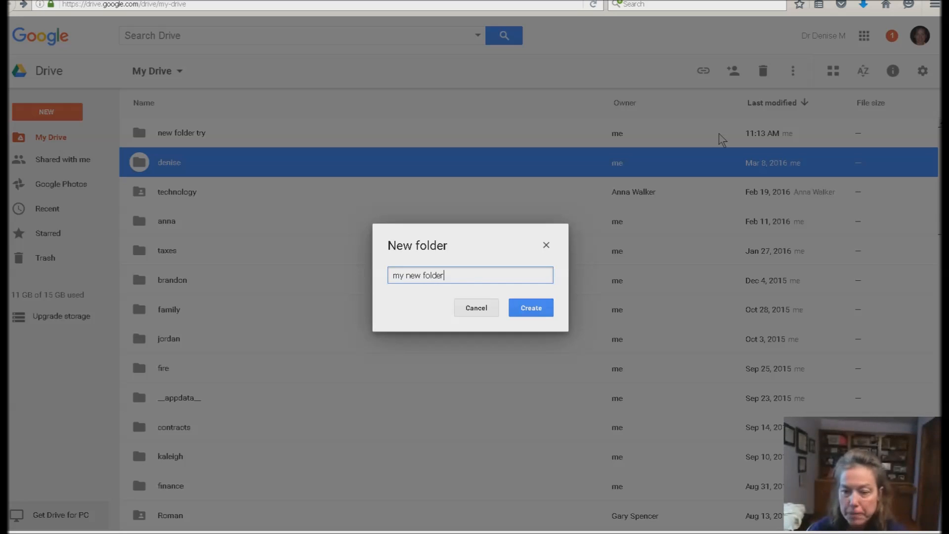
click(530, 307)
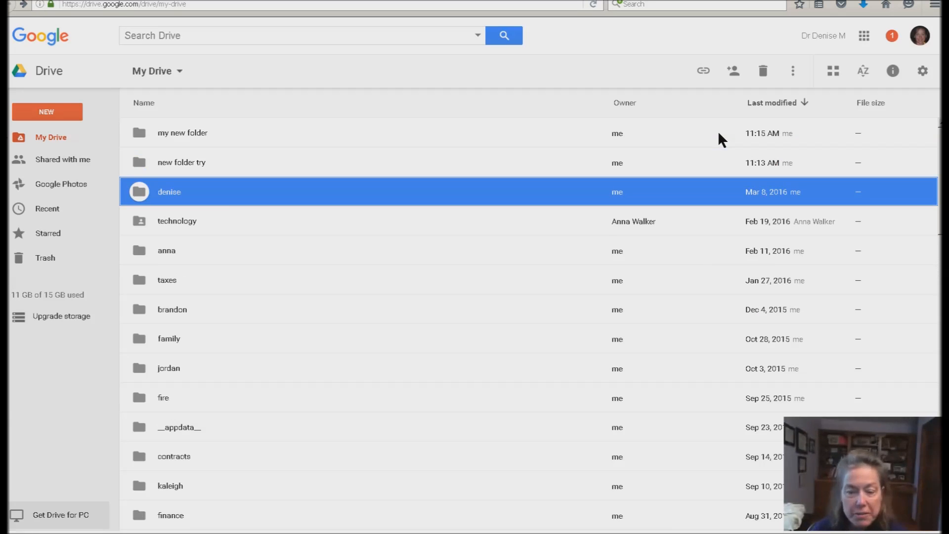
click(182, 132)
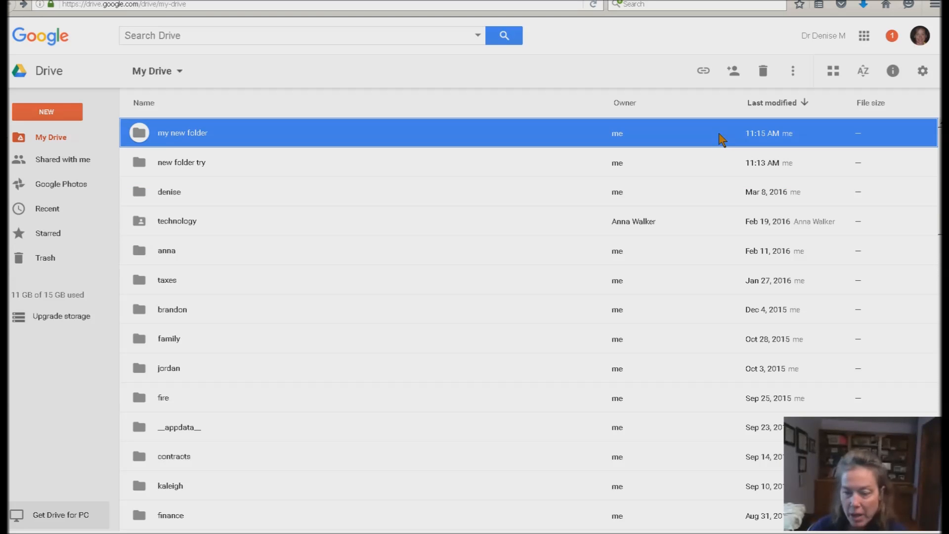
- Open the empty 'my new folder' and choose Upload files from the NEW menu
double_click(182, 133)
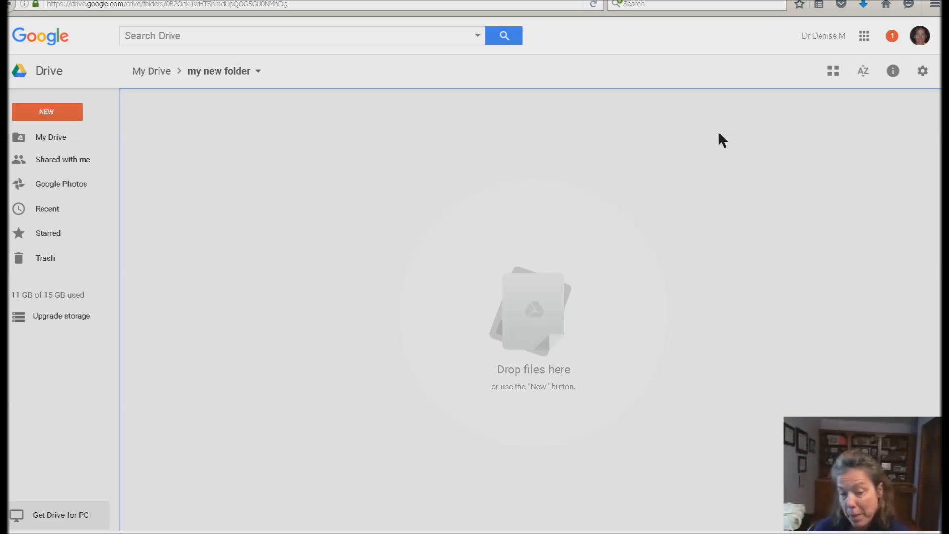
click(46, 111)
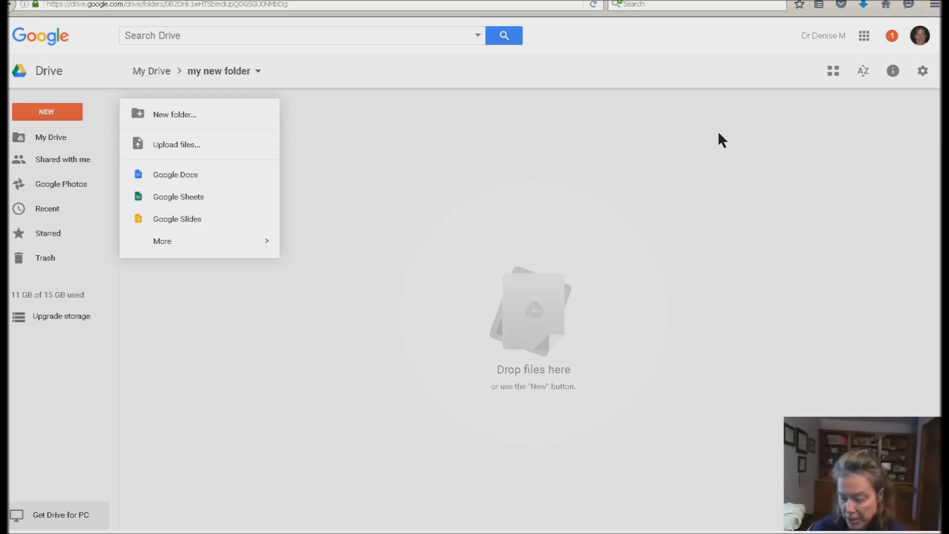
mouse_move(176, 145)
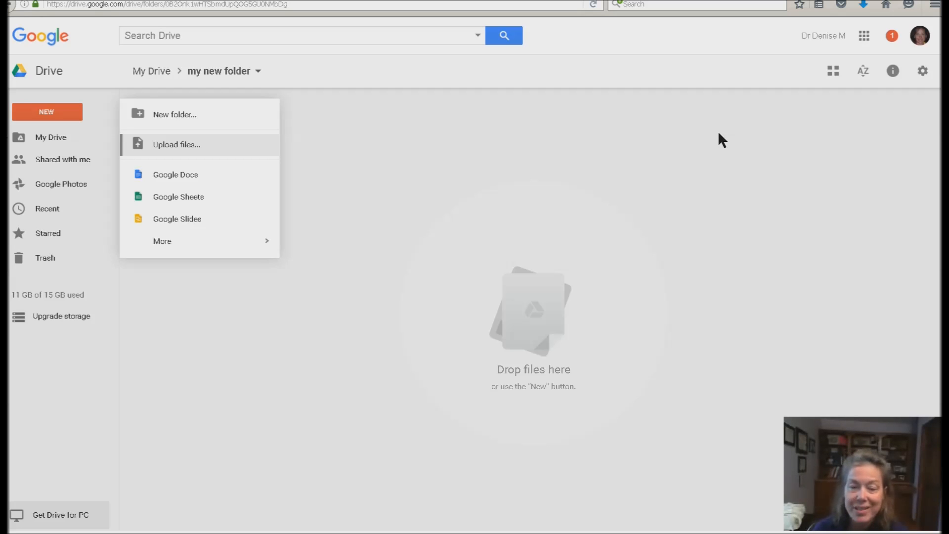
click(177, 144)
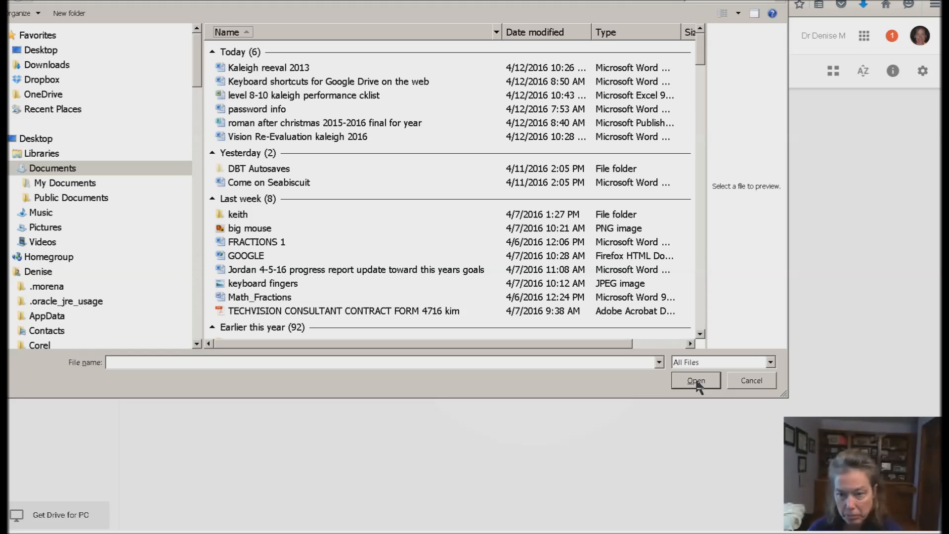
- Select the first Word document under Today and confirm to start uploading it
click(269, 67)
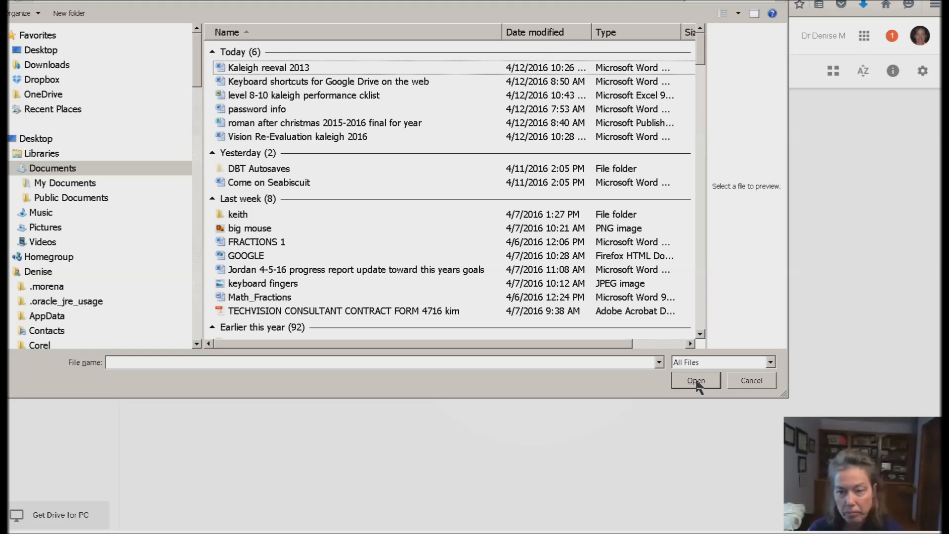
click(269, 67)
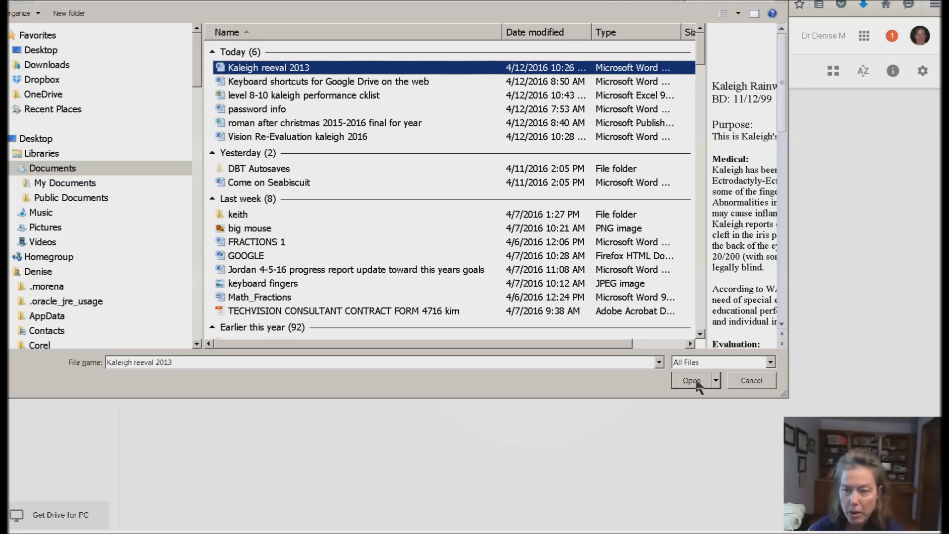
click(691, 380)
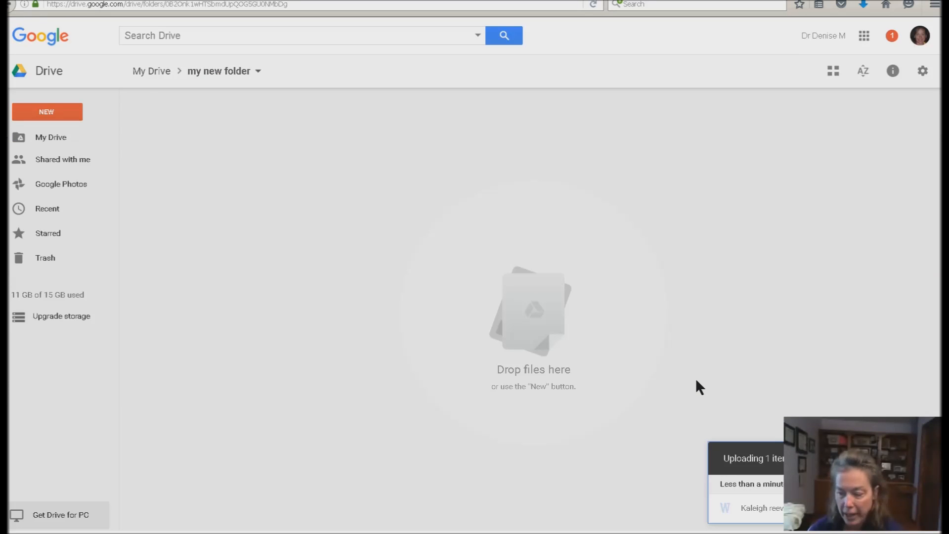